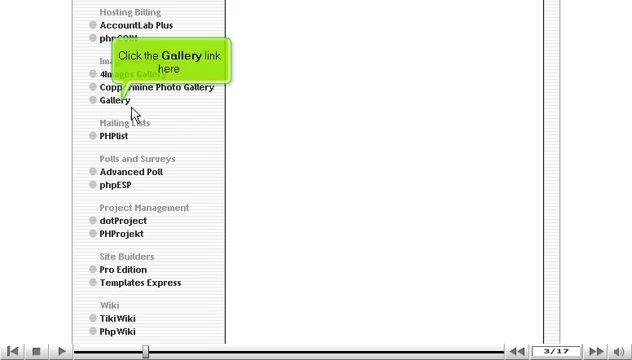
Open the Gallery installer from the Image Galleries list in Fantastico.
{"action": "left_click", "coordinate": [113, 100]}
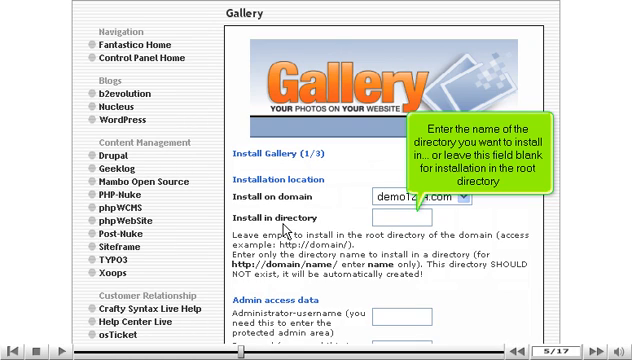
Enter 'mypics' as the Gallery install directory.
{"action": "type", "text": "mypics"}
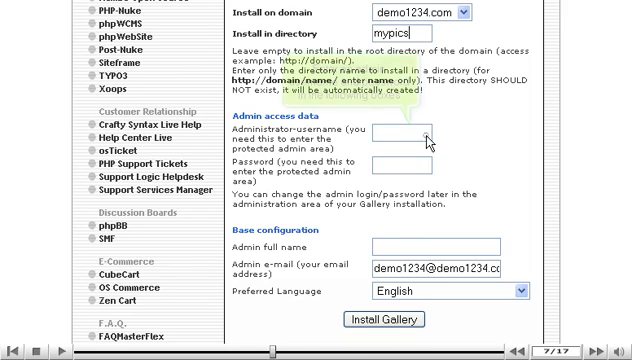
{"action": "type", "text": "admin"}
{"action": "left_click", "coordinate": [436, 268]}
{"action": "type", "text": "inf"}
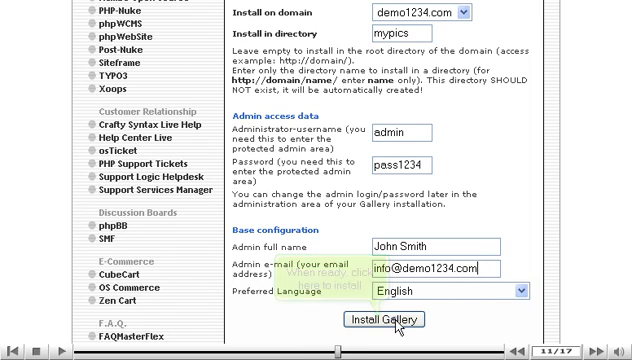
{"action": "left_click", "coordinate": [390, 319]}
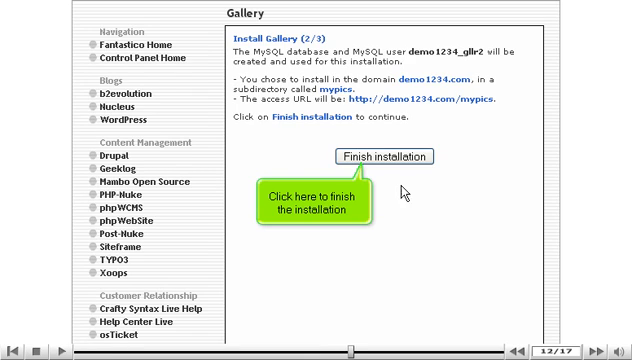
{"action": "left_click", "coordinate": [381, 156]}
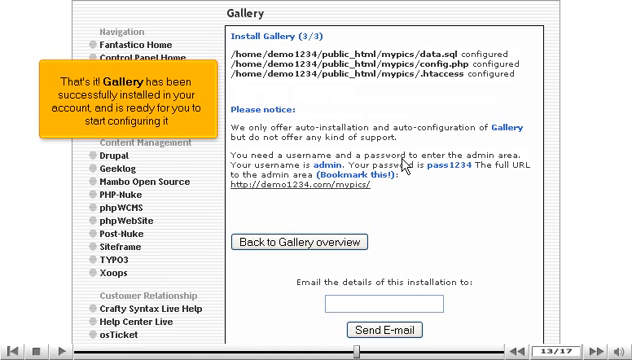